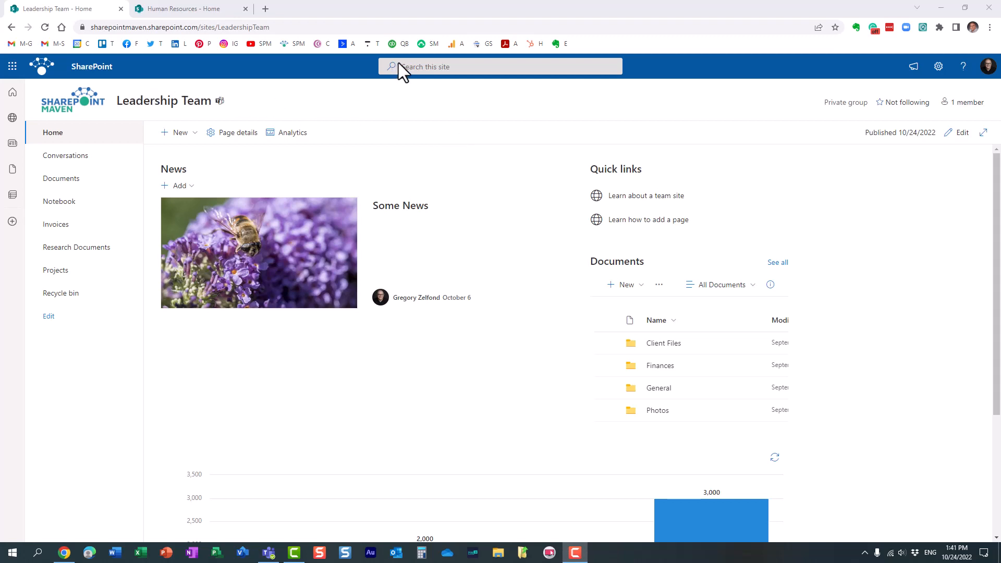
{"action": "mouse_move", "coordinate": [207, 144]}
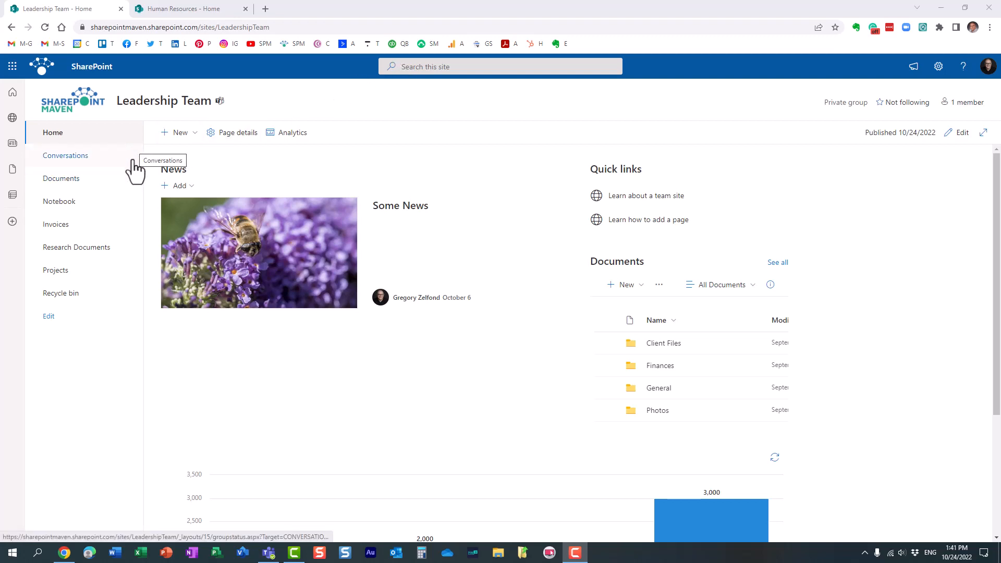
{"action": "mouse_move", "coordinate": [153, 202]}
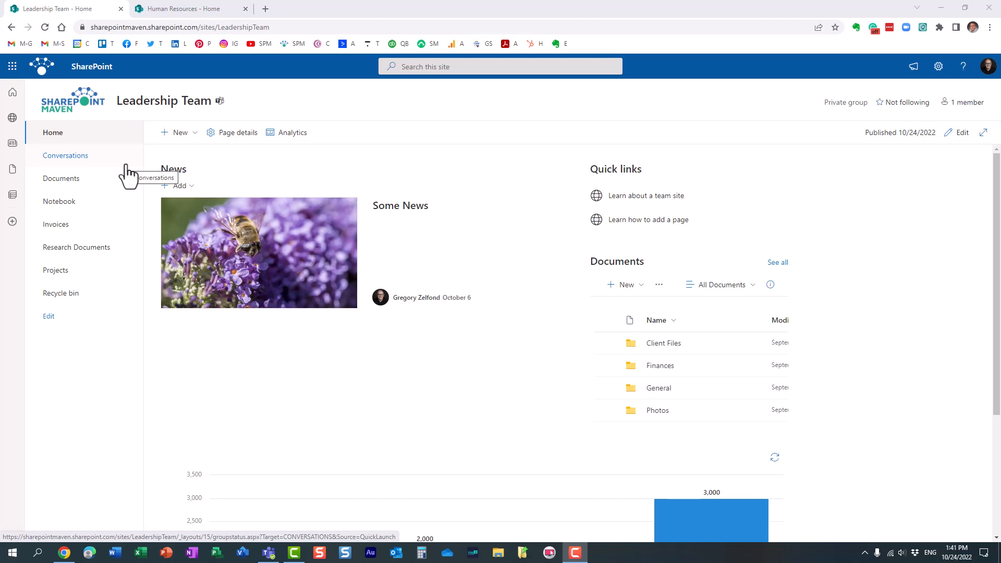
{"action": "mouse_move", "coordinate": [836, 151]}
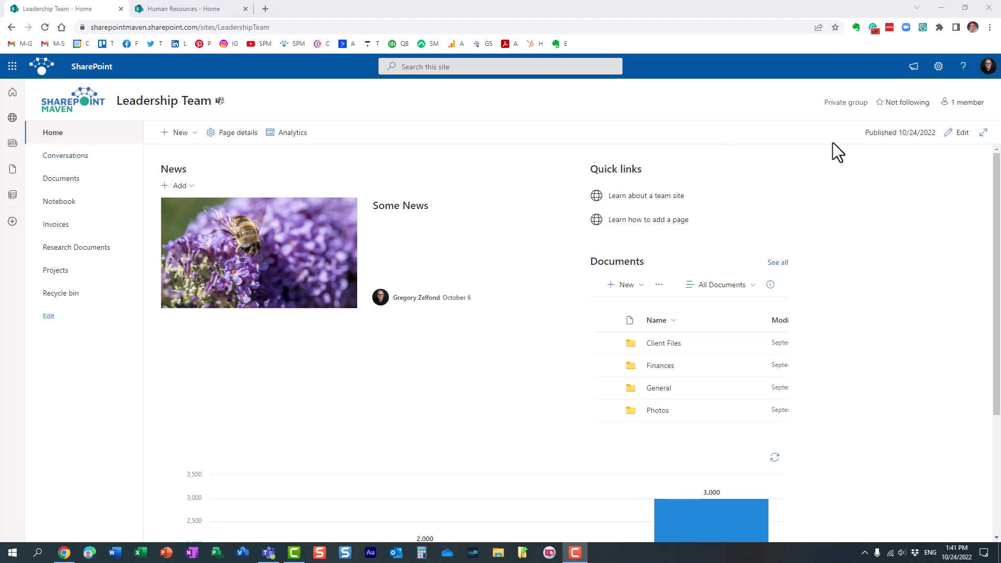
{"action": "mouse_move", "coordinate": [192, 12]}
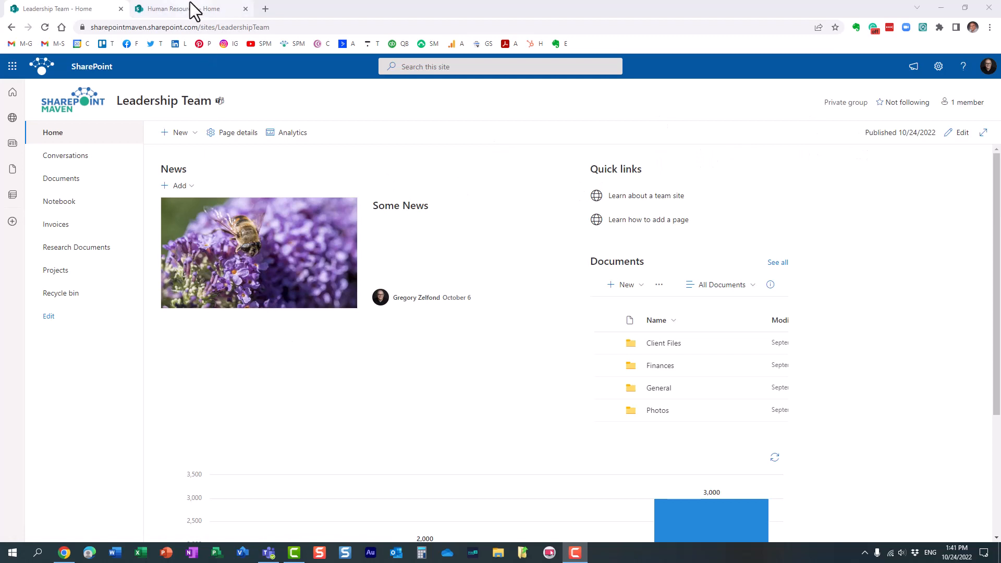
- Switch to the Human Resources home page to show its horizontal top navigation links
{"action": "left_click", "coordinate": [188, 8]}
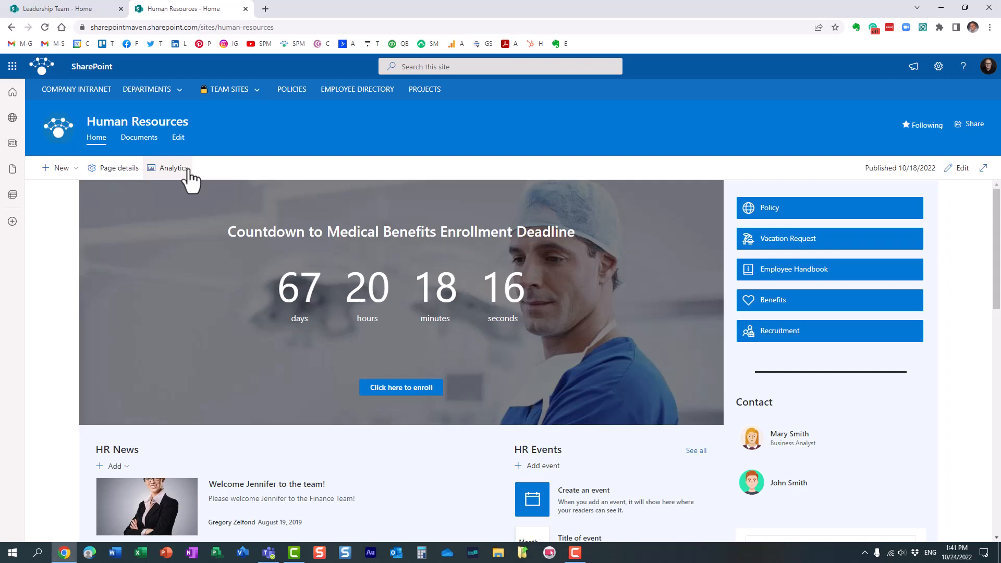
{"action": "mouse_move", "coordinate": [118, 144]}
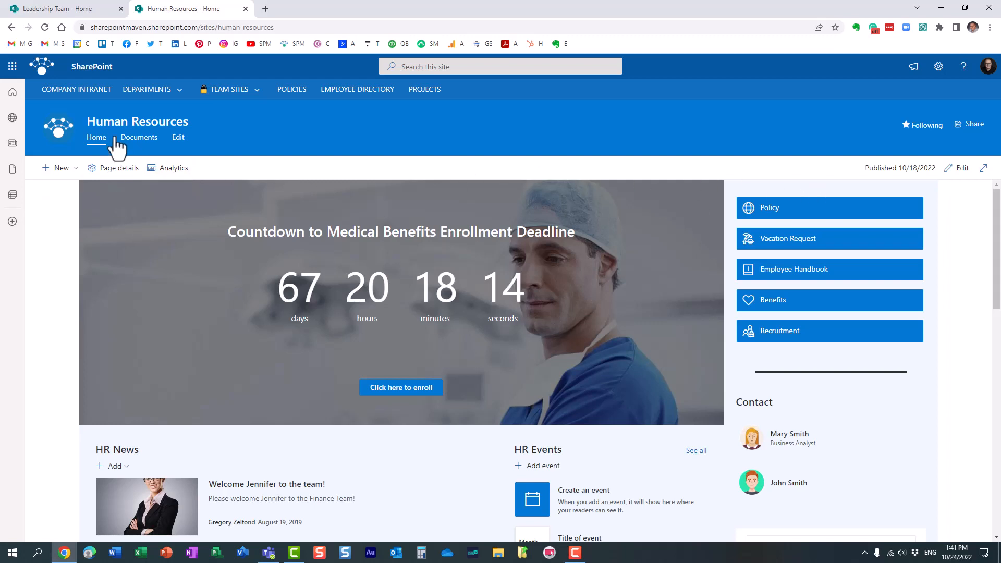
{"action": "mouse_move", "coordinate": [95, 153]}
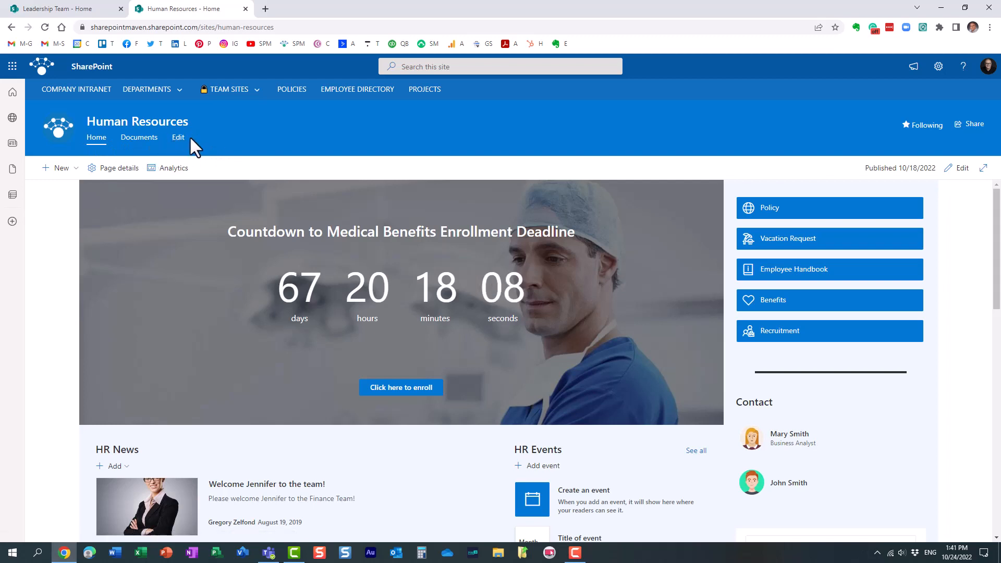
{"action": "mouse_move", "coordinate": [178, 138]}
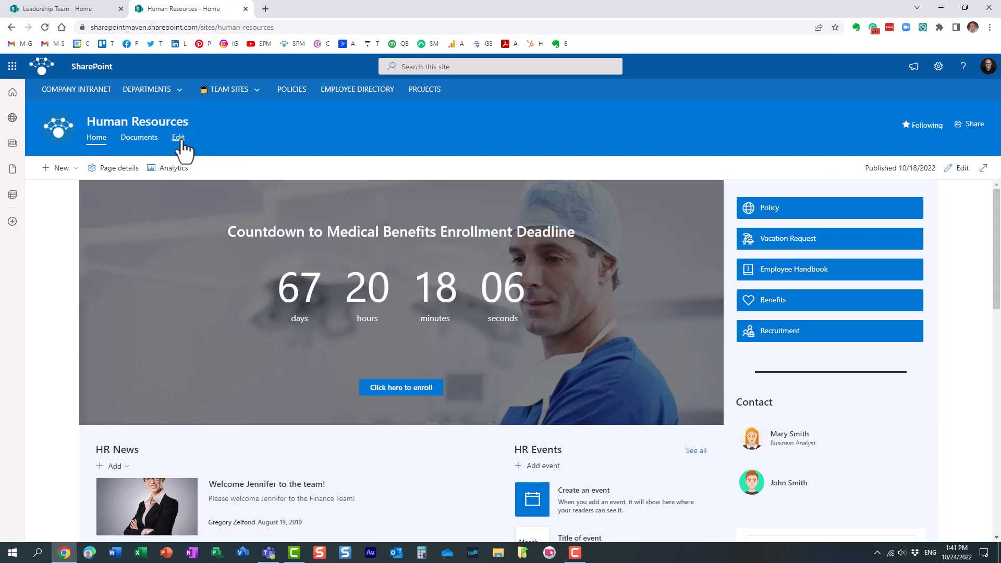
{"action": "mouse_move", "coordinate": [68, 14]}
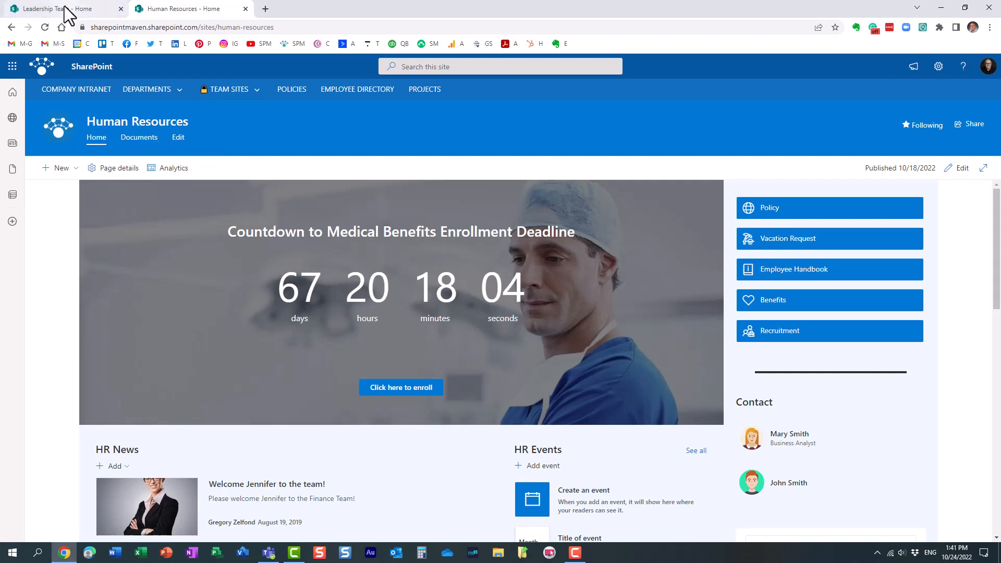
- Switch back to the Leadership Team home page with its vertical left navigation
{"action": "left_click", "coordinate": [58, 8]}
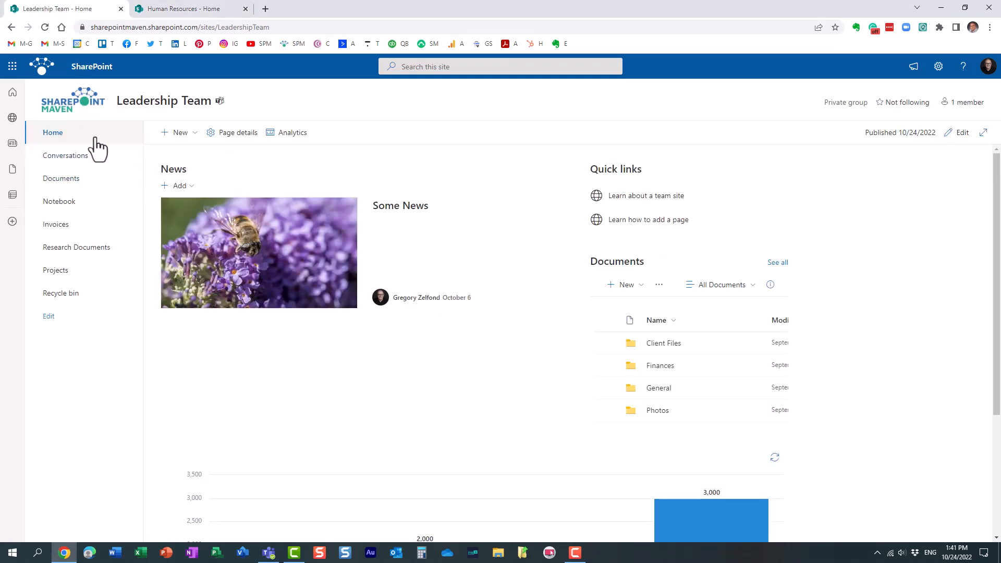
{"action": "mouse_move", "coordinate": [133, 354]}
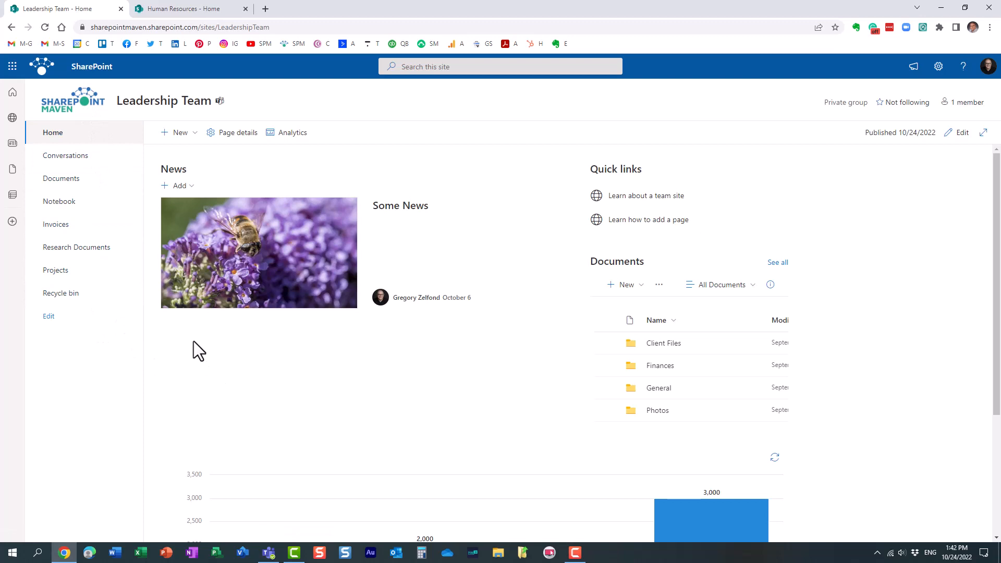
{"action": "mouse_move", "coordinate": [92, 209]}
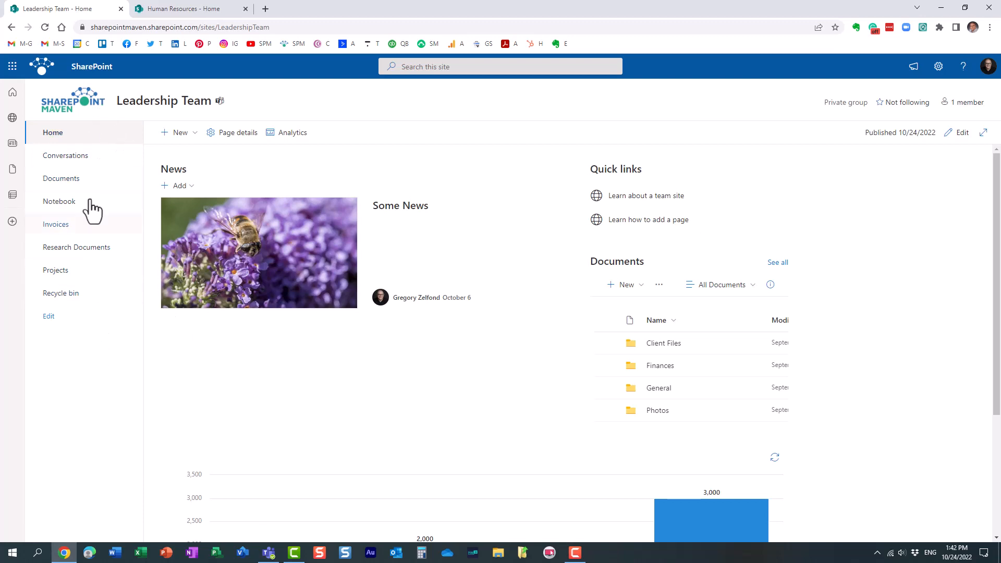
{"action": "mouse_move", "coordinate": [396, 181]}
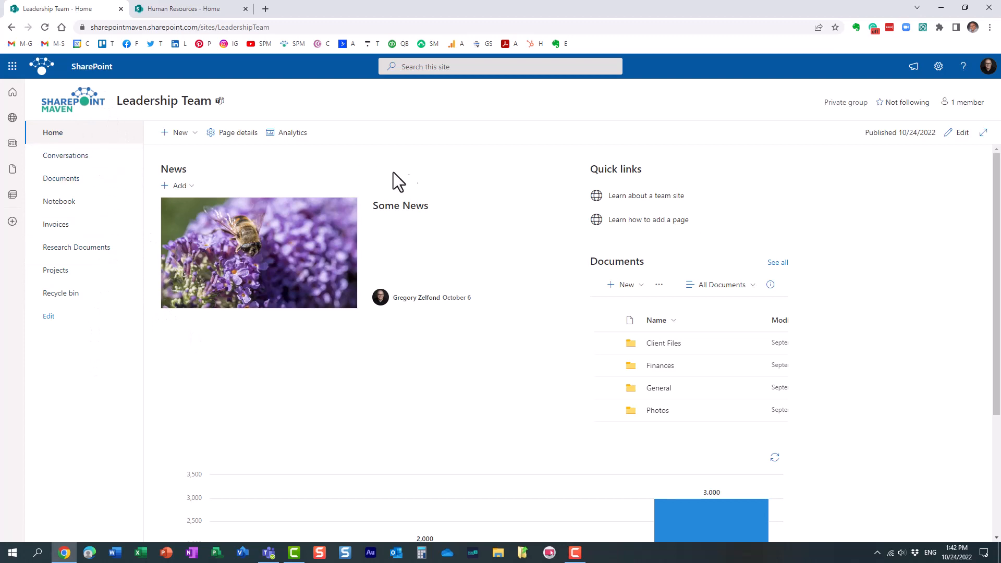
{"action": "mouse_move", "coordinate": [75, 133]}
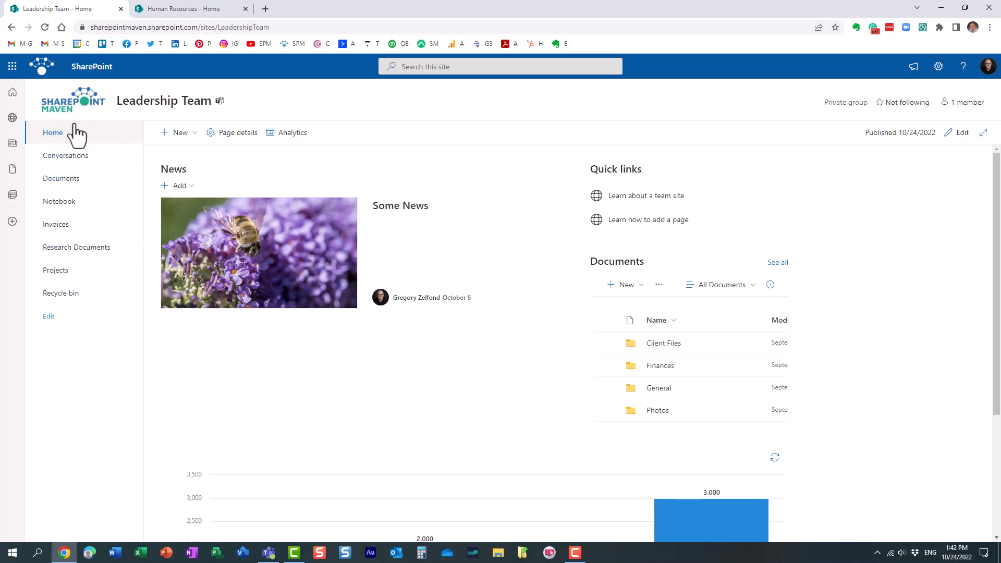
{"action": "mouse_move", "coordinate": [141, 364]}
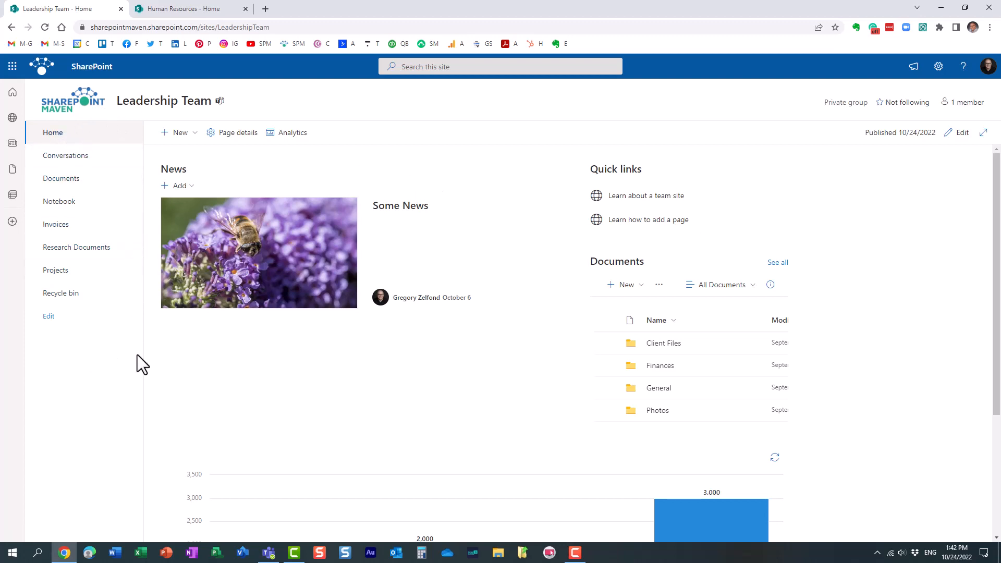
{"action": "mouse_move", "coordinate": [938, 65]}
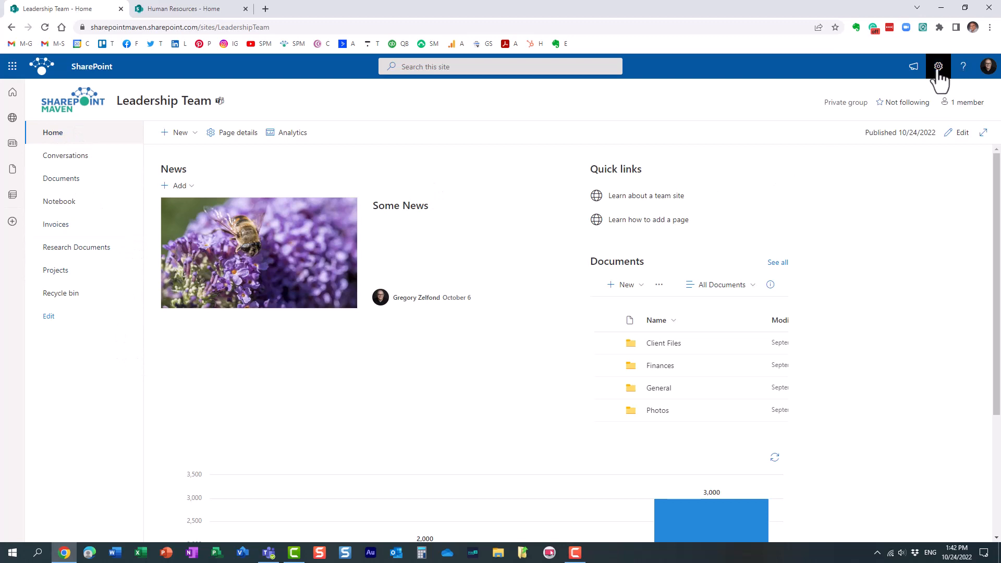
- Under Change the look > Navigation, preview Horizontal orientation, then set it back to Vertical
{"action": "left_click", "coordinate": [937, 67]}
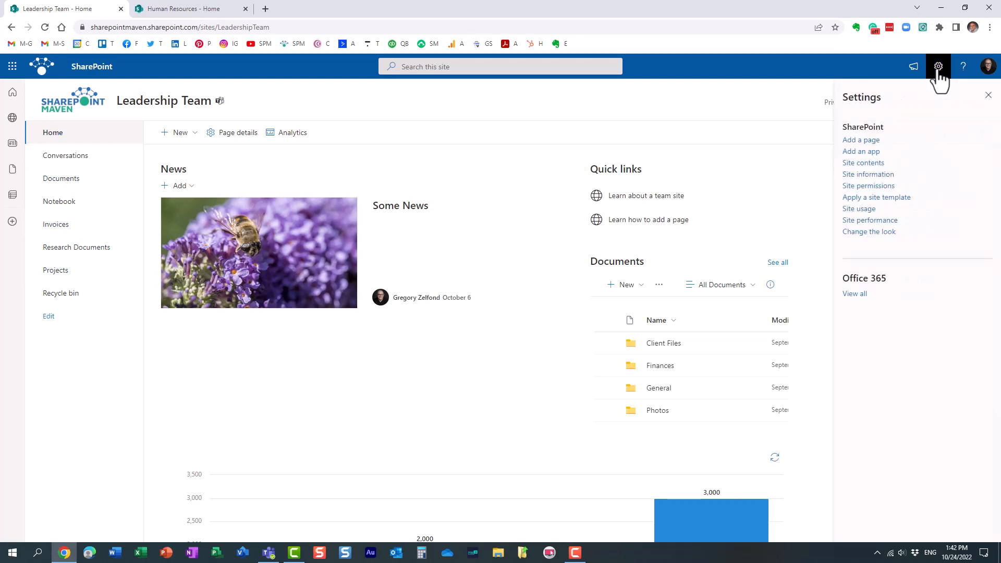
{"action": "left_click", "coordinate": [869, 231]}
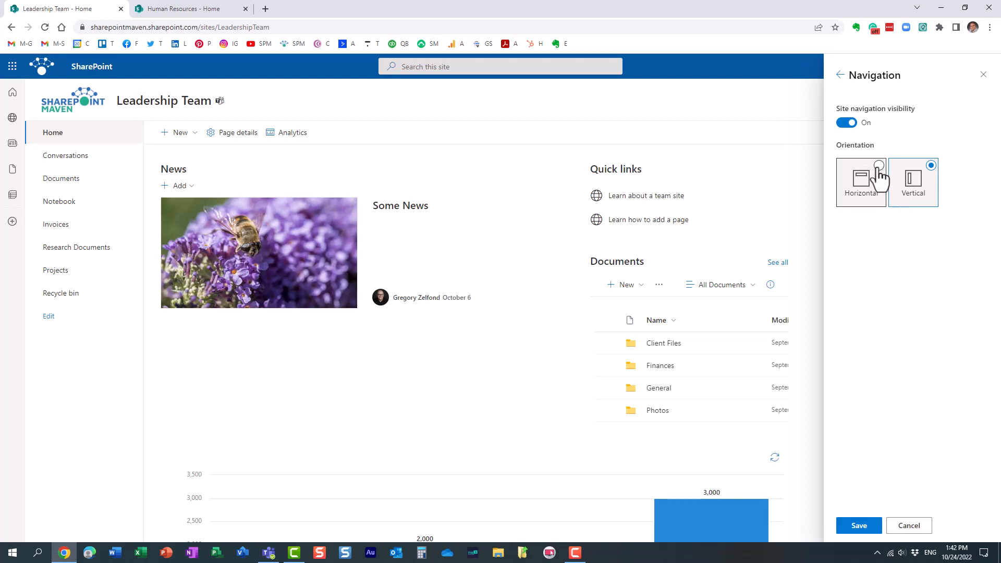
{"action": "left_click", "coordinate": [861, 181]}
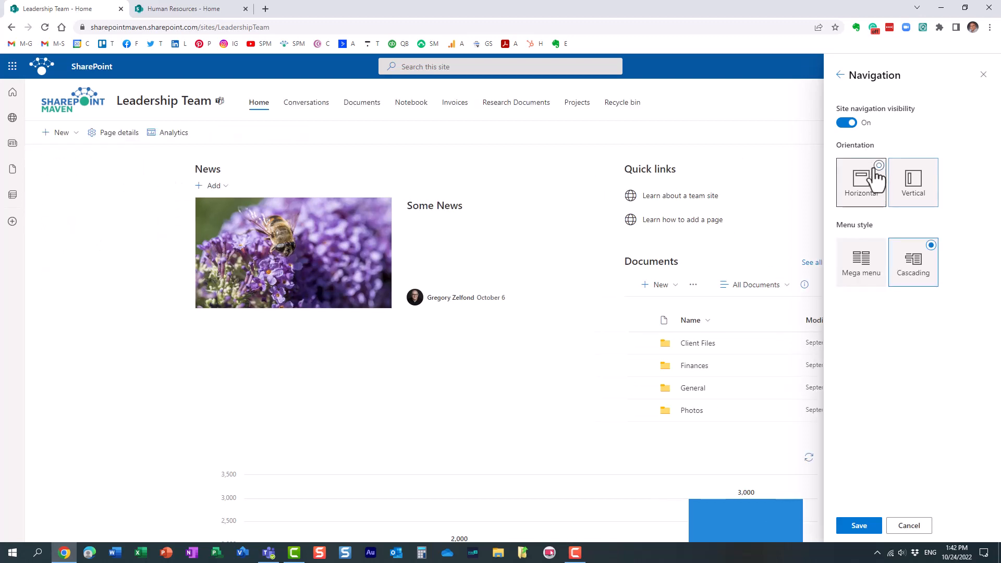
{"action": "left_click", "coordinate": [861, 182]}
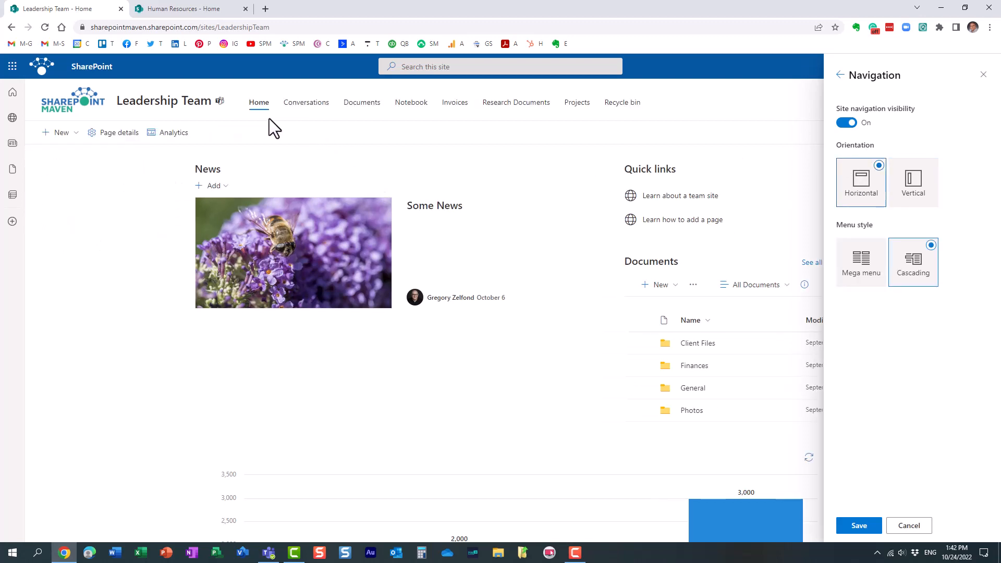
{"action": "mouse_move", "coordinate": [322, 121]}
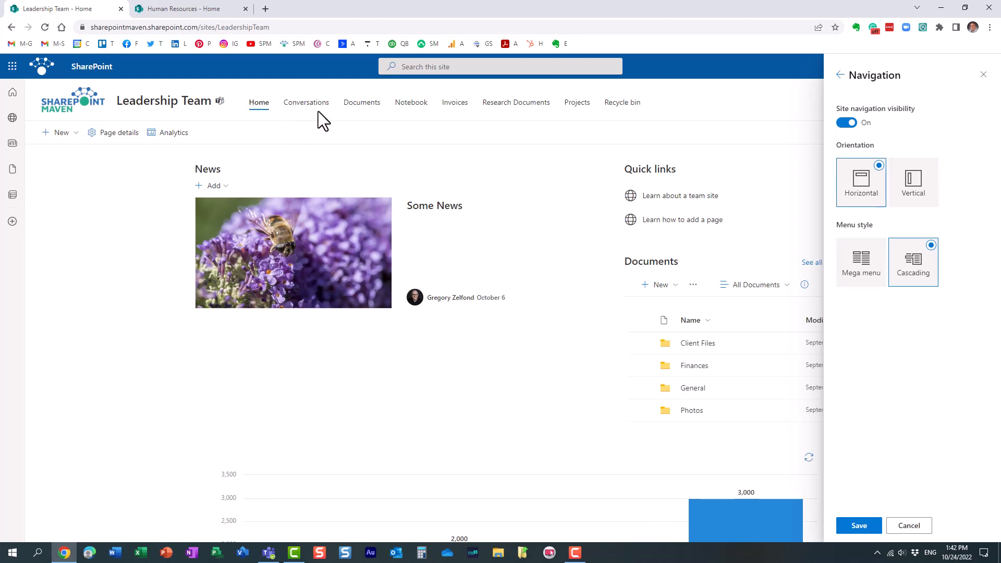
{"action": "mouse_move", "coordinate": [657, 130]}
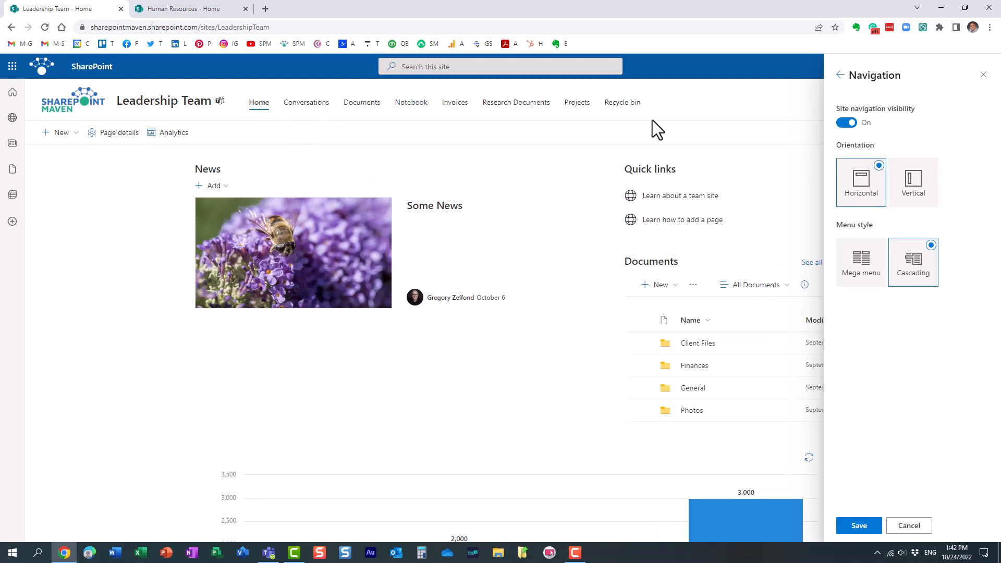
{"action": "left_click", "coordinate": [912, 182]}
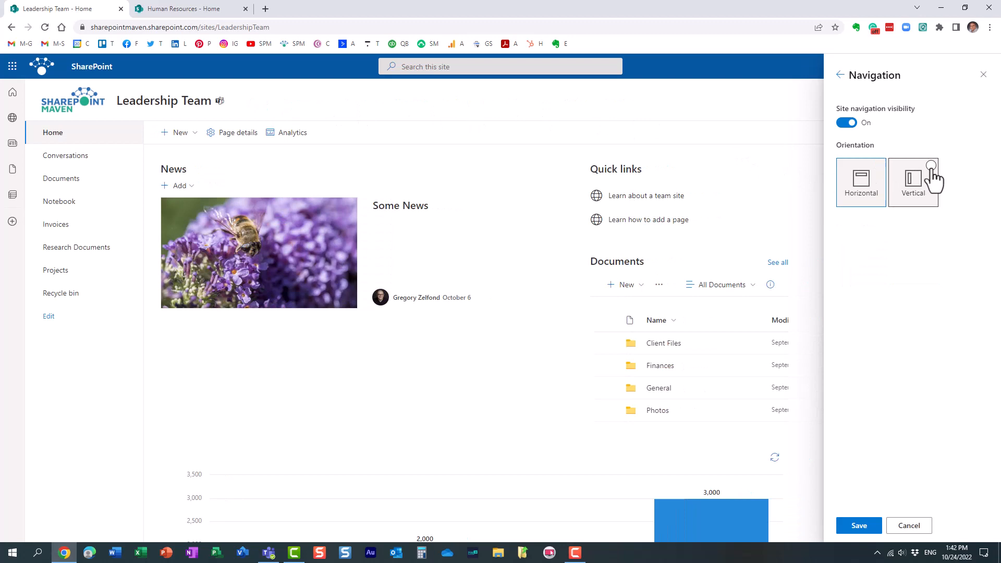
- Keep vertical orientation, toggle navigation visibility off and on, save, and close the panels
{"action": "left_click", "coordinate": [913, 182]}
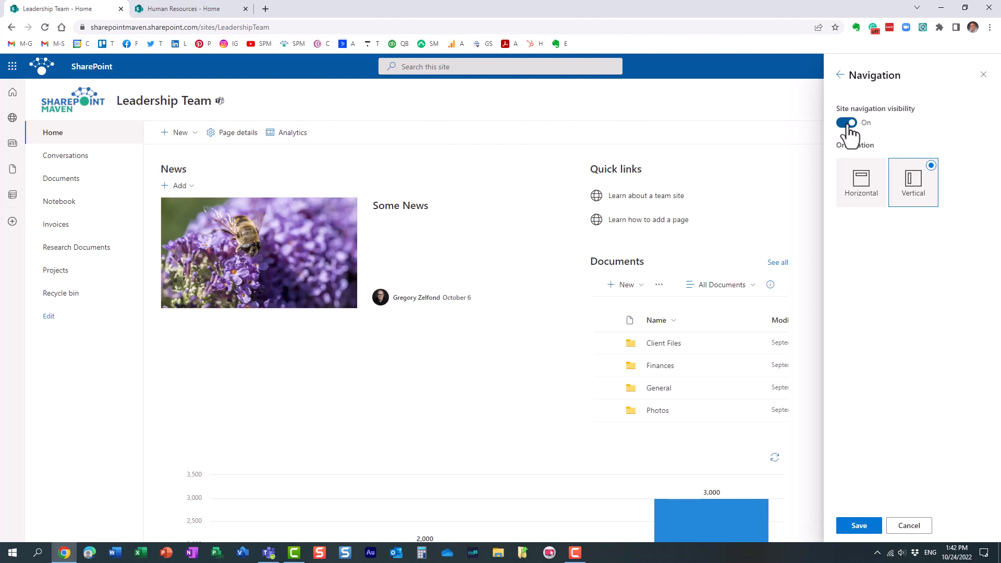
{"action": "left_click", "coordinate": [845, 122]}
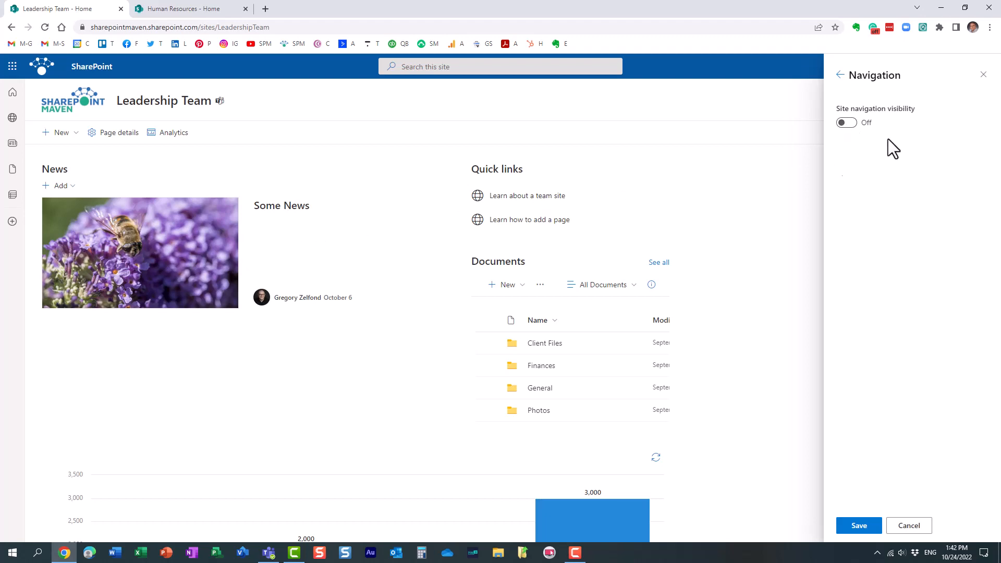
{"action": "left_click", "coordinate": [845, 123]}
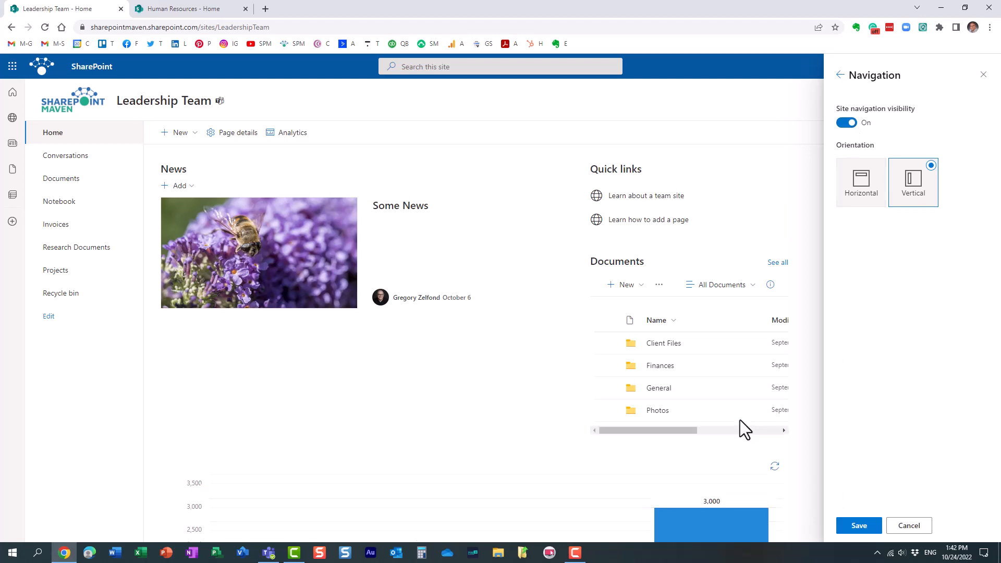
{"action": "left_click", "coordinate": [858, 525]}
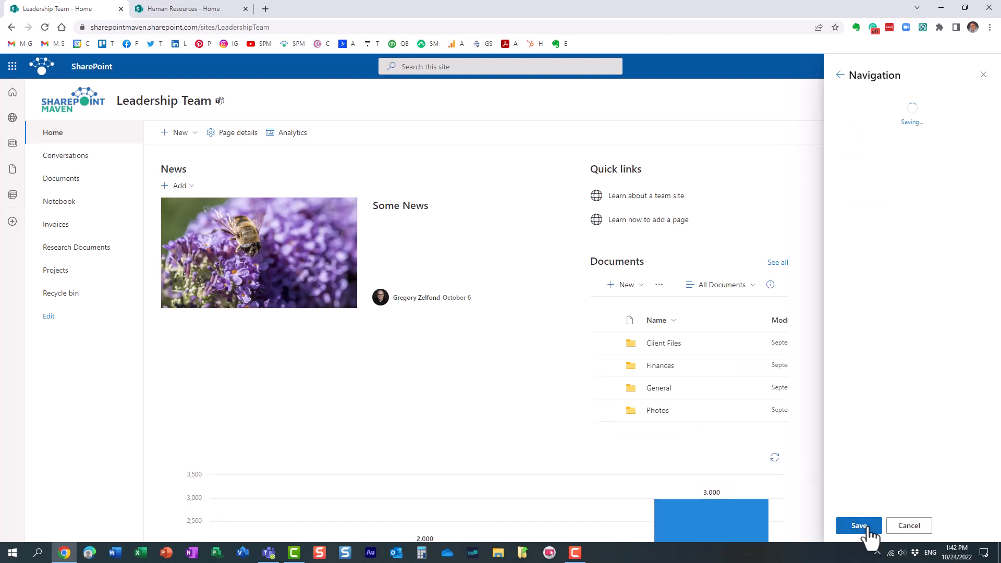
{"action": "left_click", "coordinate": [938, 66]}
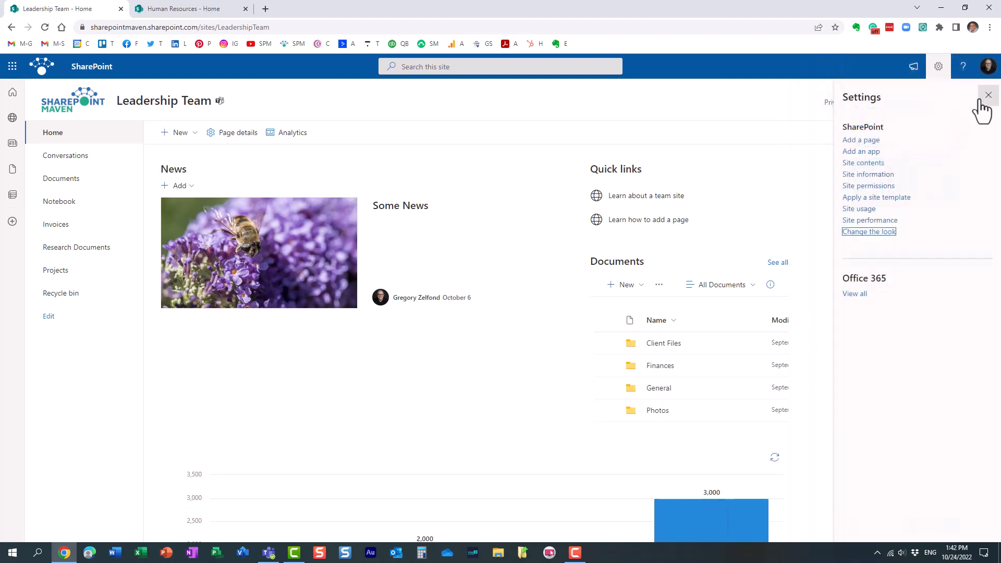
{"action": "left_click", "coordinate": [987, 94]}
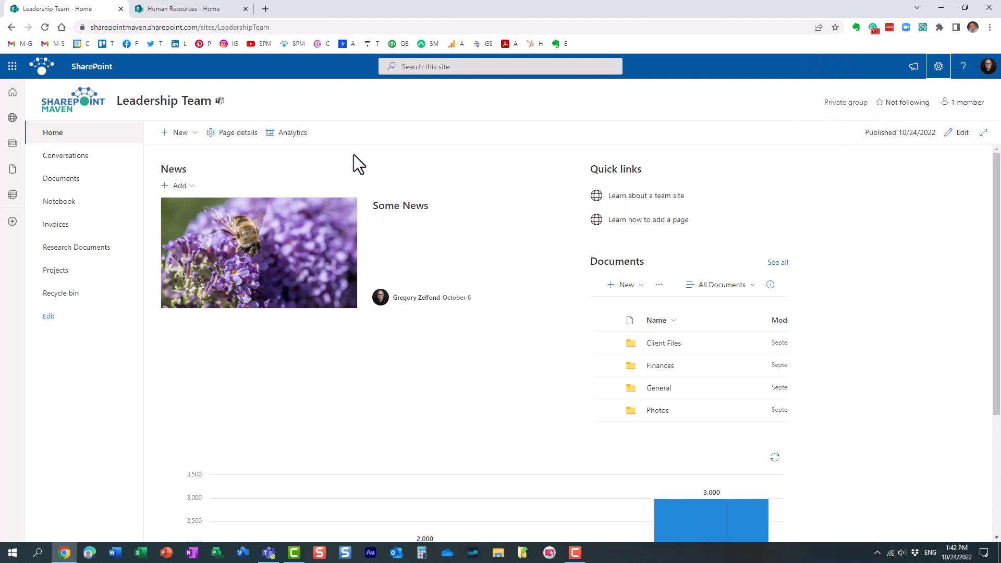
{"action": "mouse_move", "coordinate": [220, 100]}
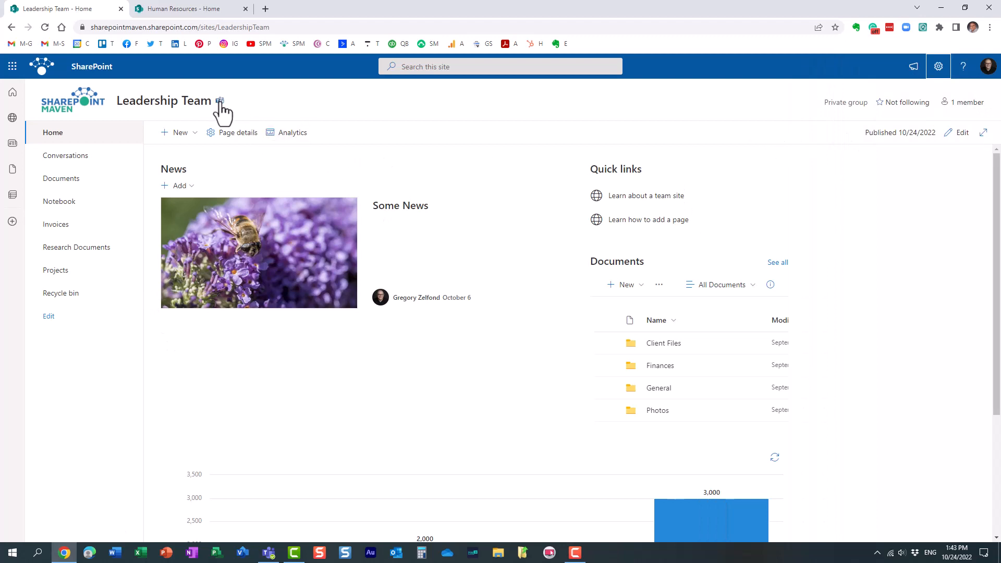
{"action": "mouse_move", "coordinate": [557, 307]}
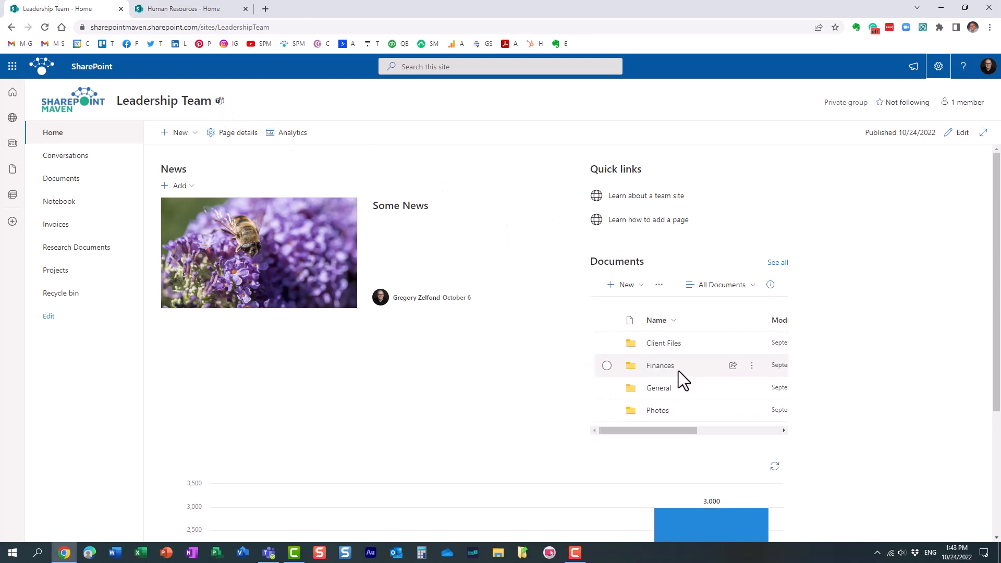
{"action": "mouse_move", "coordinate": [301, 378]}
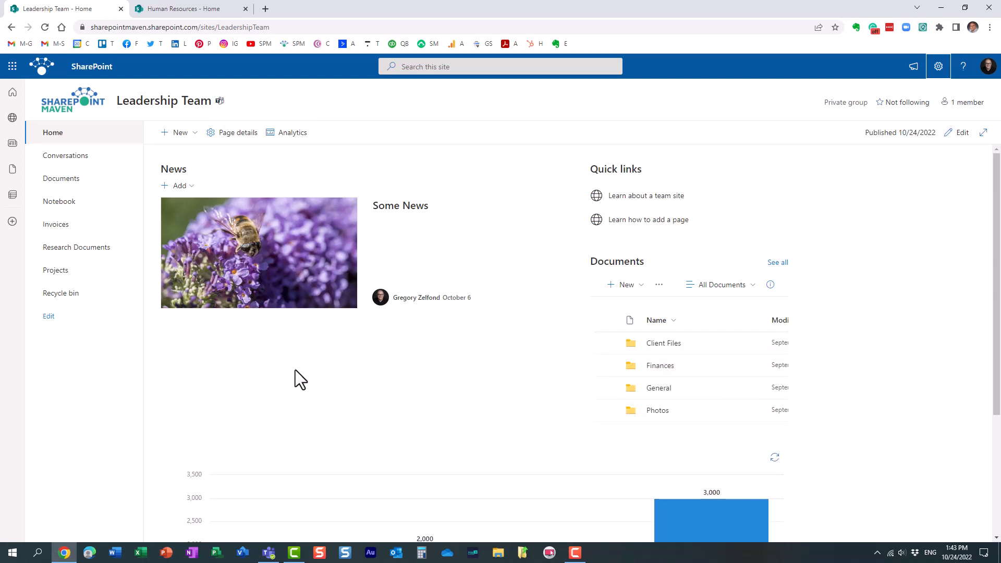
{"action": "mouse_move", "coordinate": [60, 293]}
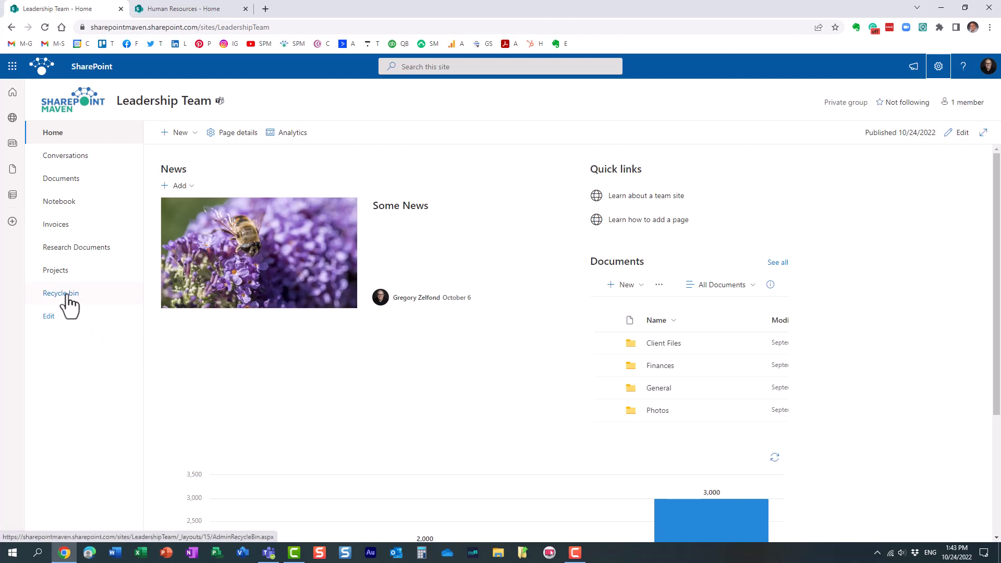
{"action": "mouse_move", "coordinate": [76, 247]}
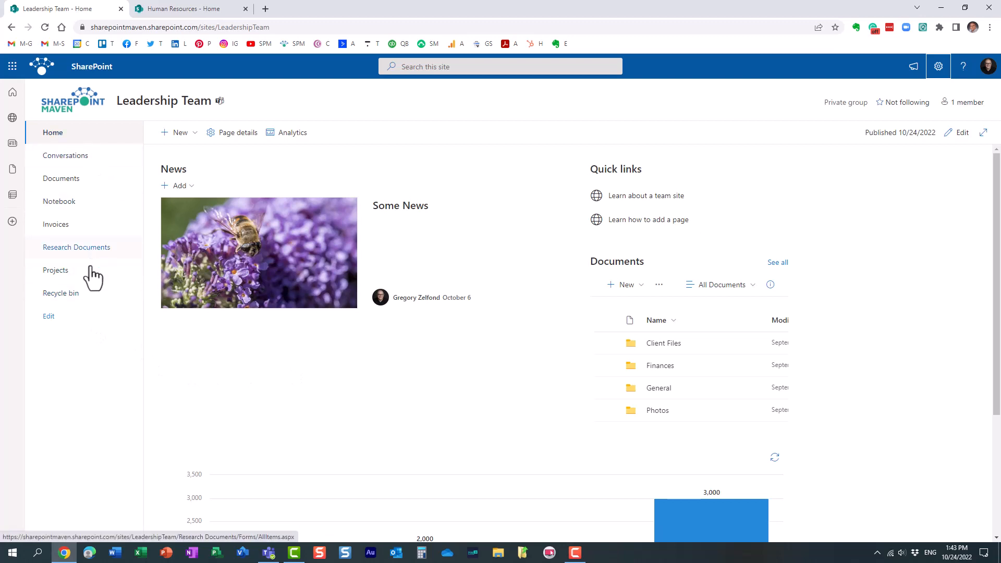
{"action": "mouse_move", "coordinate": [56, 225]}
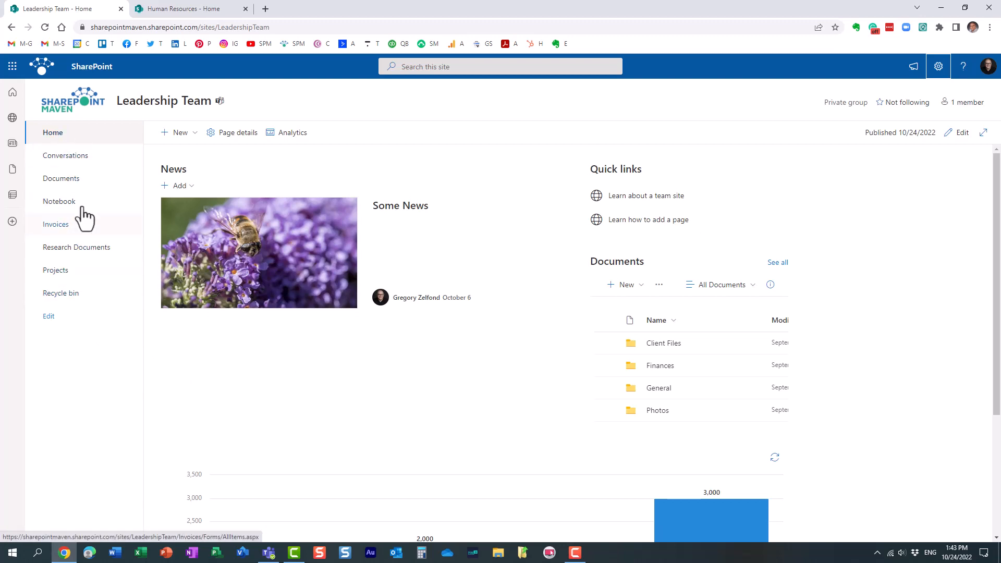
{"action": "mouse_move", "coordinate": [61, 293]}
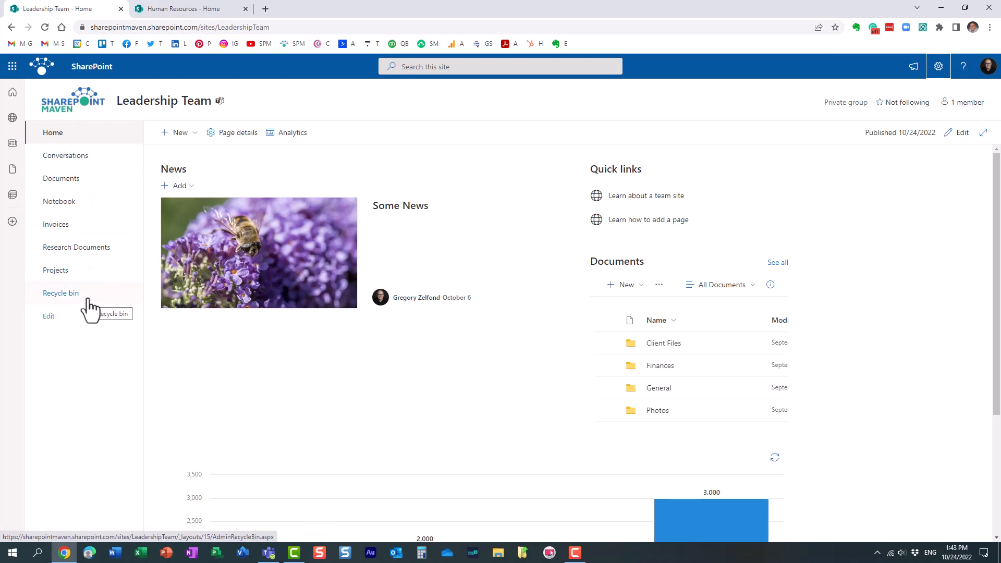
{"action": "mouse_move", "coordinate": [255, 176]}
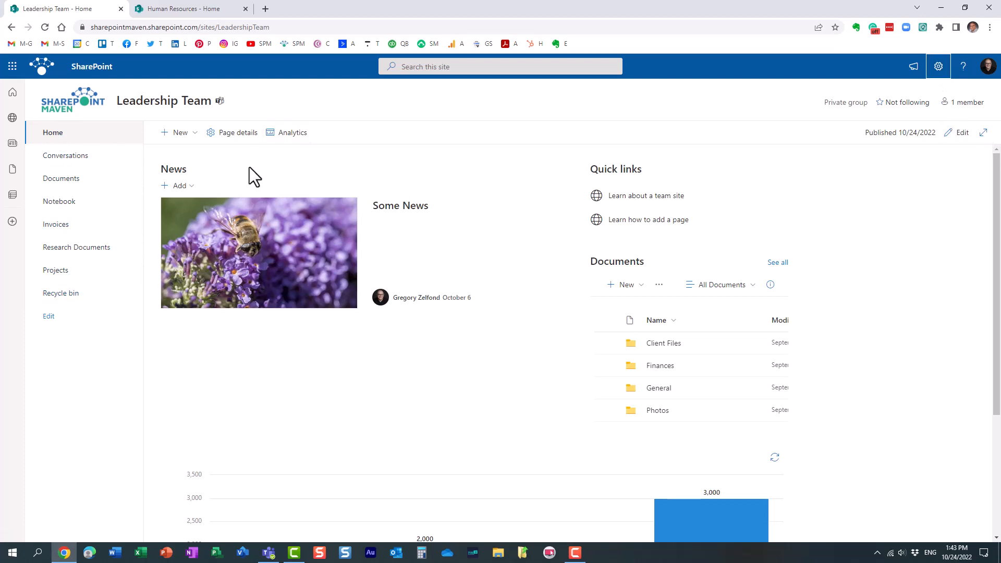
{"action": "mouse_move", "coordinate": [236, 203]}
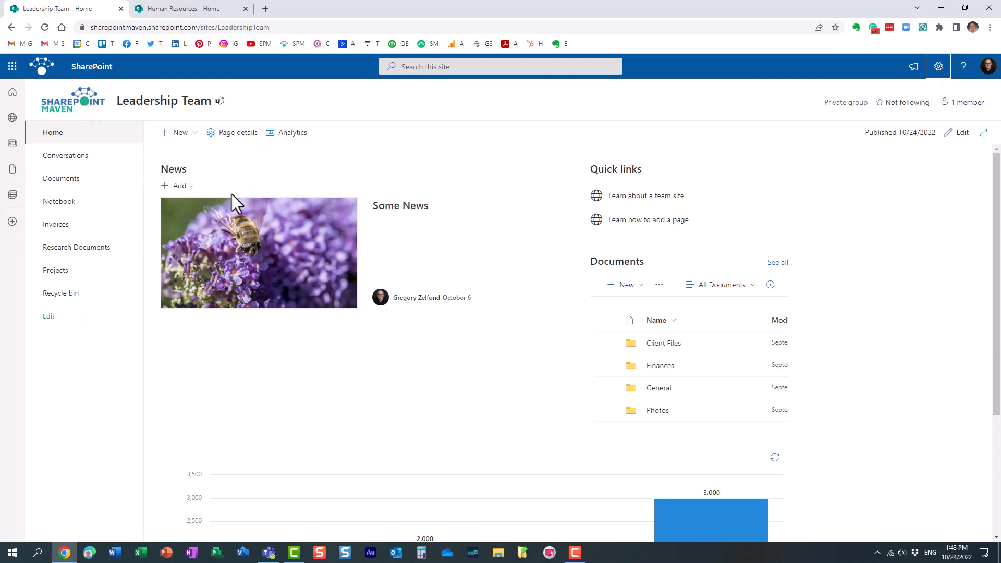
{"action": "left_click", "coordinate": [939, 67]}
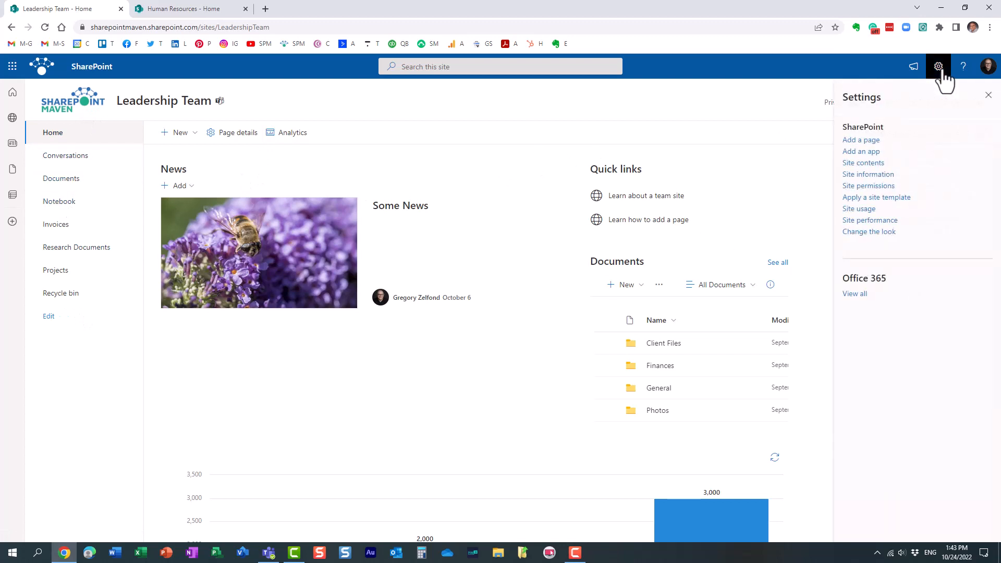
{"action": "mouse_move", "coordinate": [917, 146]}
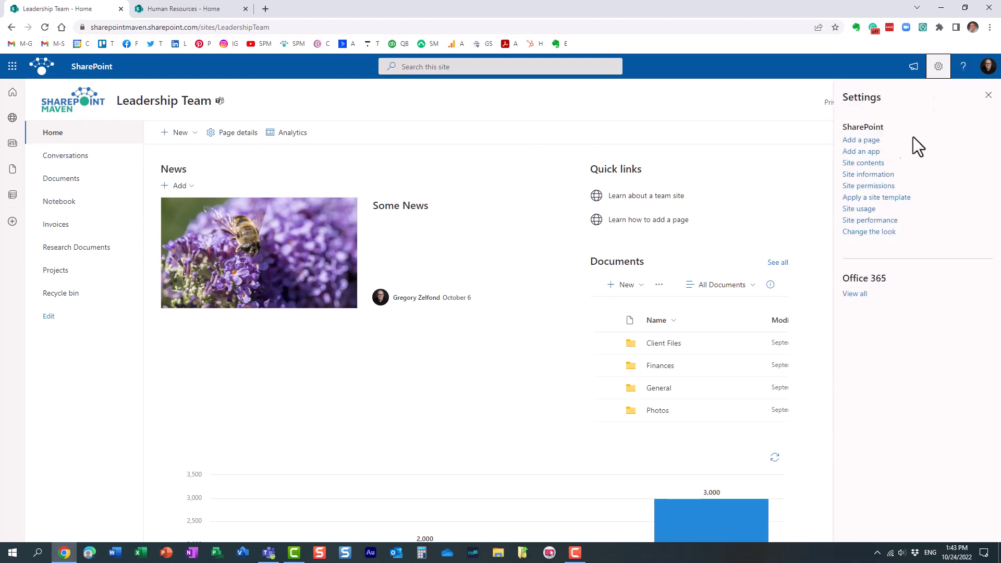
{"action": "left_click", "coordinate": [863, 162]}
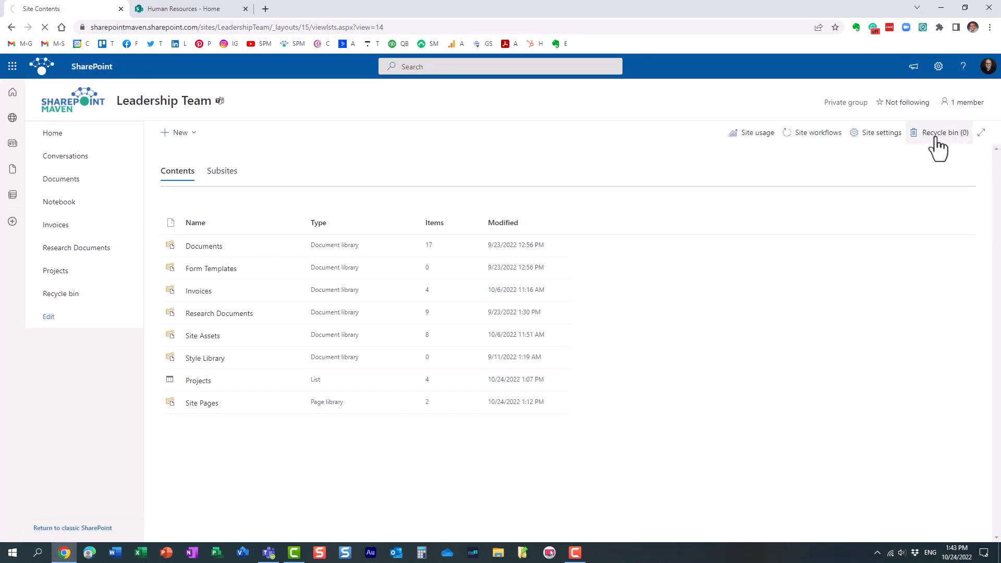
{"action": "left_click", "coordinate": [940, 132]}
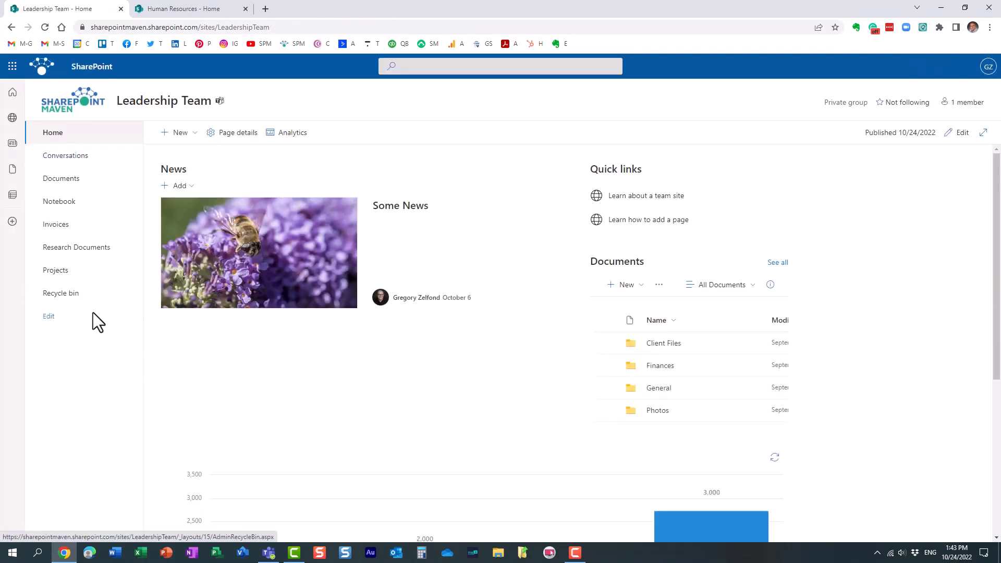
{"action": "mouse_move", "coordinate": [84, 313]}
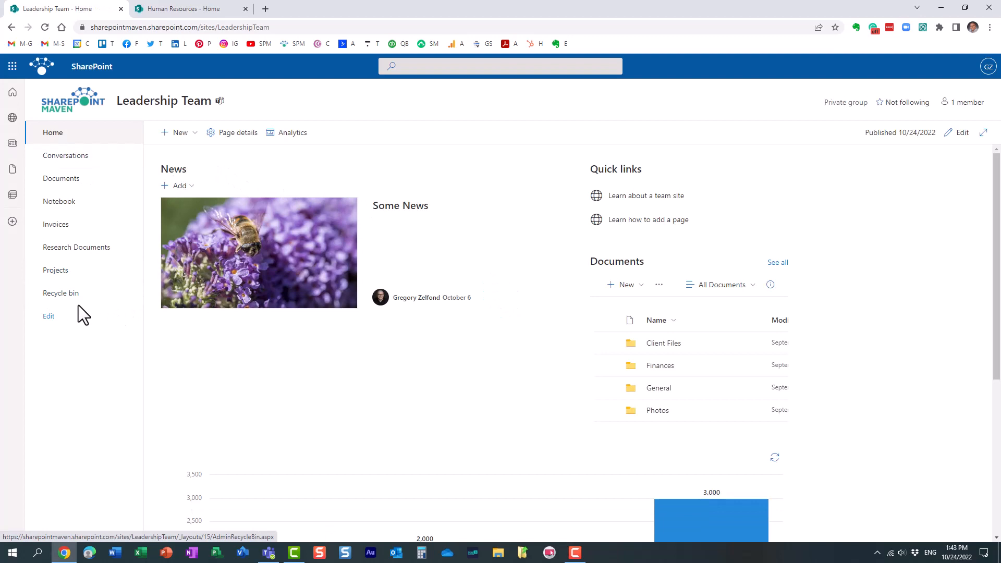
{"action": "mouse_move", "coordinate": [79, 192]}
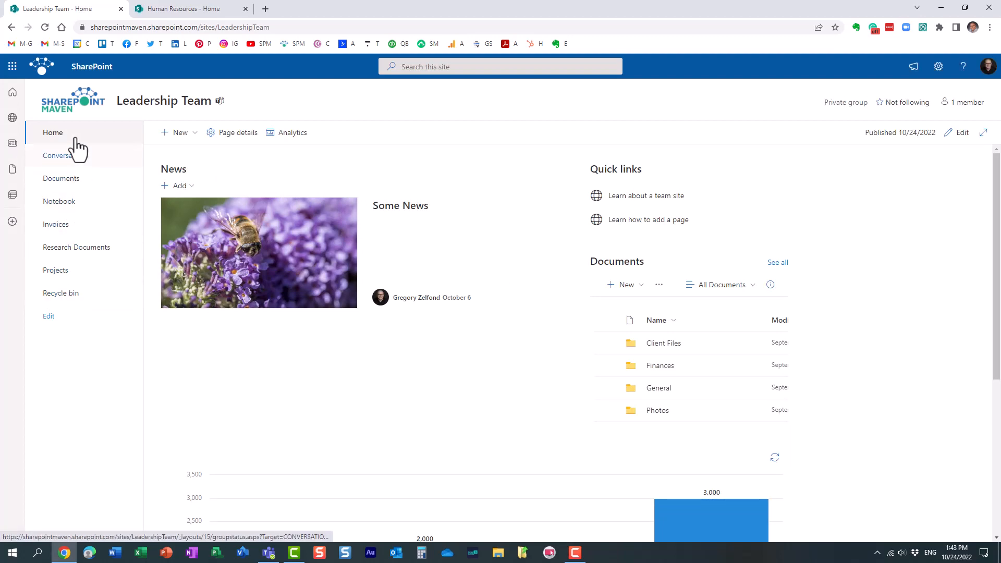
{"action": "left_click", "coordinate": [62, 178]}
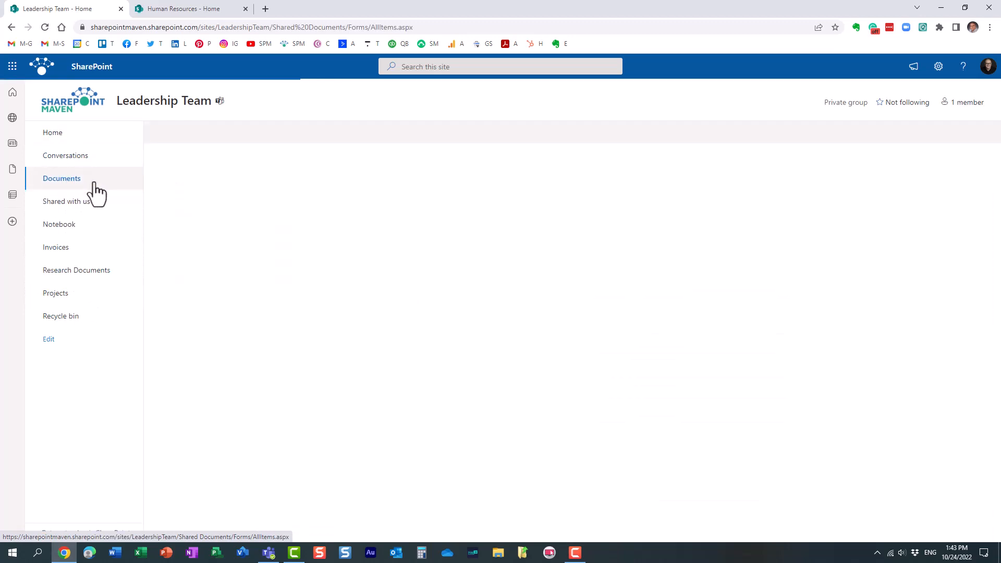
{"action": "left_click", "coordinate": [61, 316]}
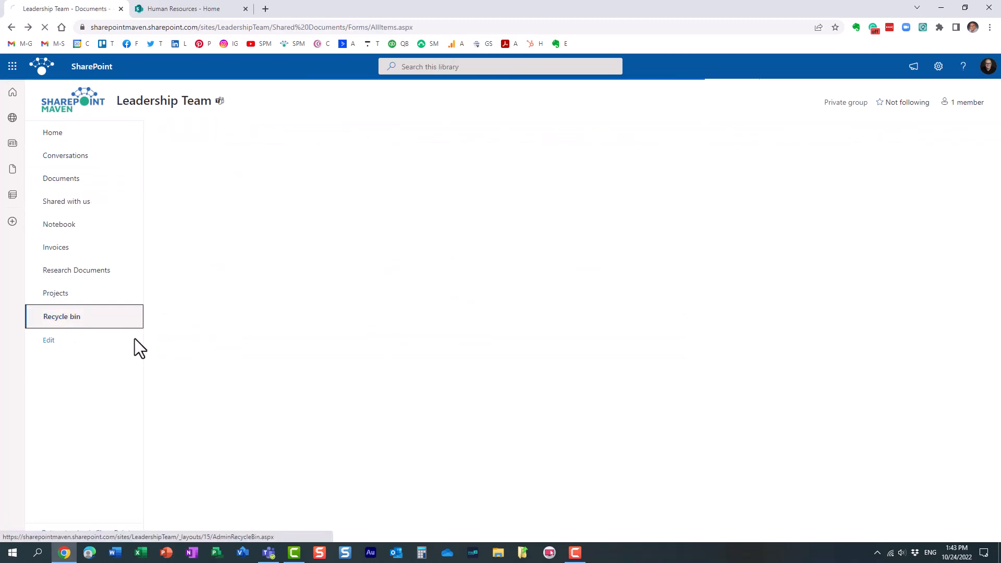
{"action": "left_click", "coordinate": [61, 316]}
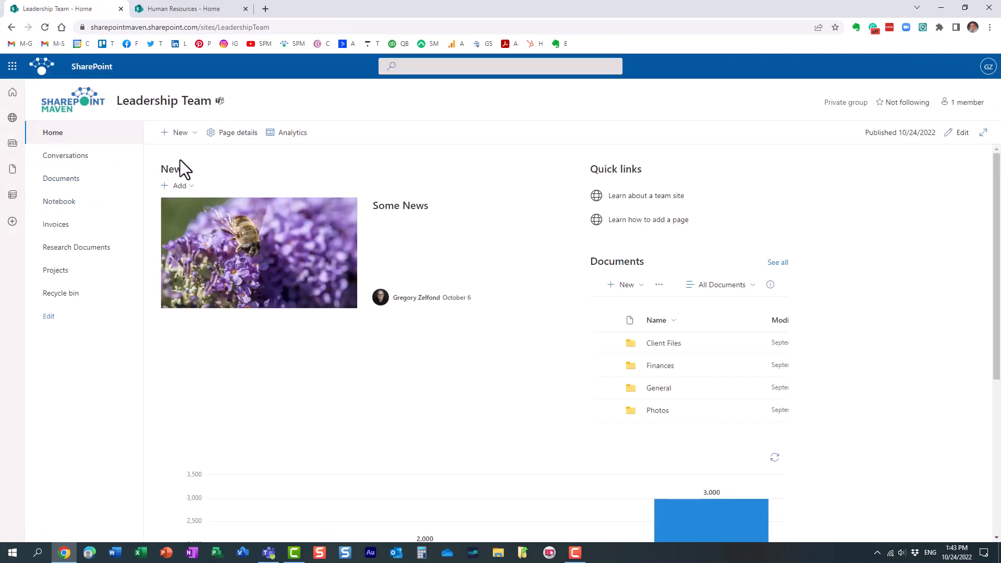
{"action": "mouse_move", "coordinate": [301, 118]}
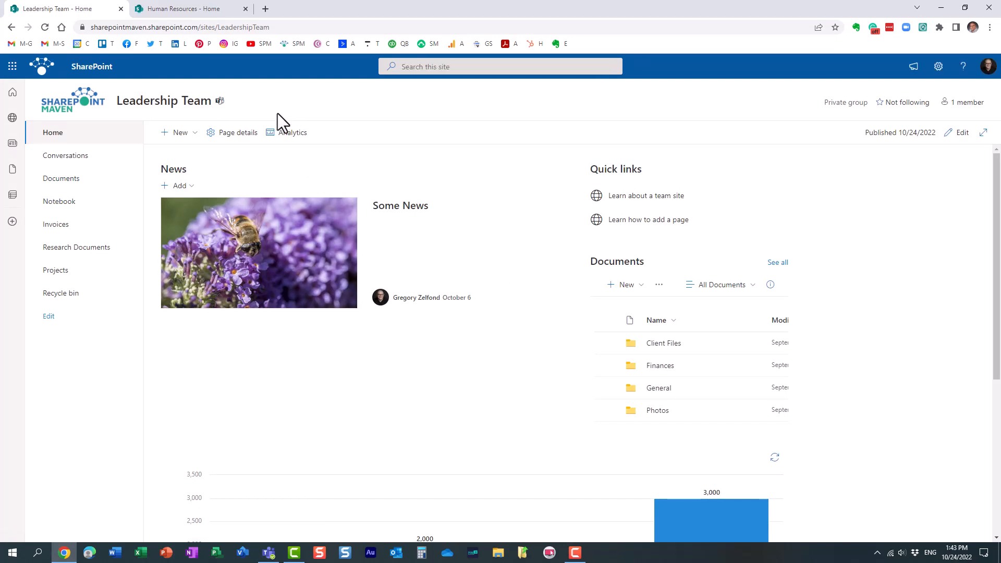
{"action": "mouse_move", "coordinate": [276, 112]}
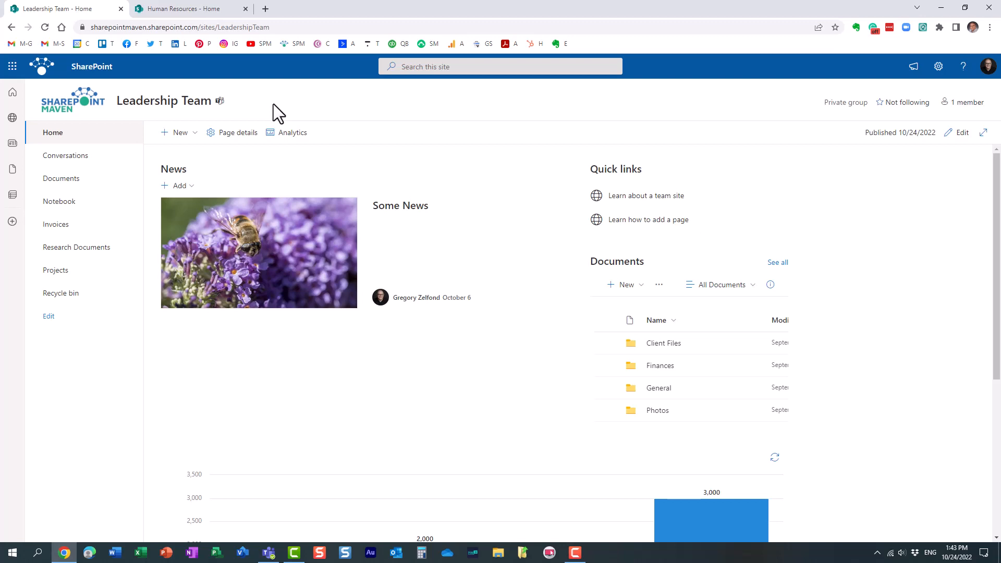
{"action": "mouse_move", "coordinate": [318, 148]}
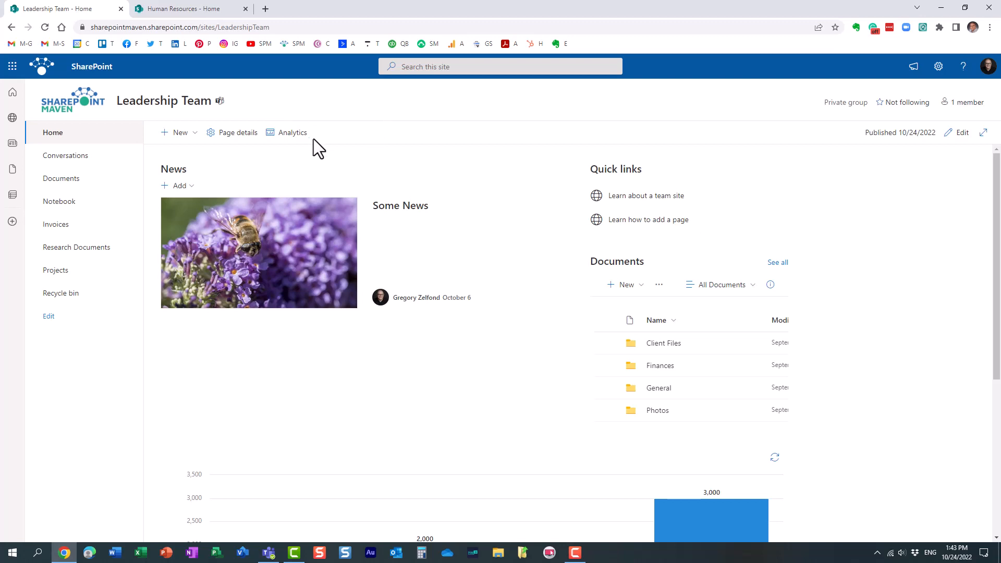
{"action": "mouse_move", "coordinate": [354, 146]}
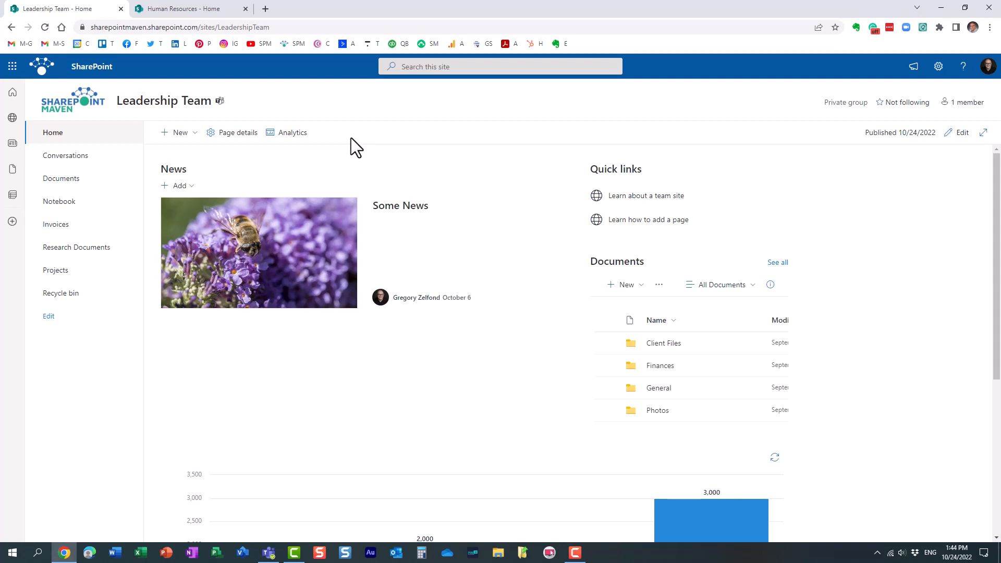
{"action": "mouse_move", "coordinate": [569, 169]}
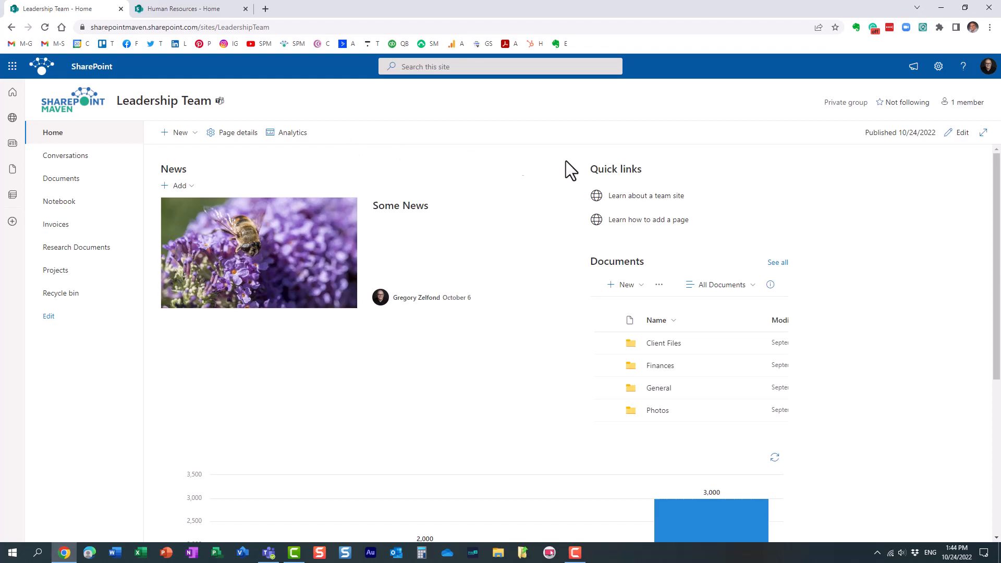
{"action": "mouse_move", "coordinate": [611, 82]}
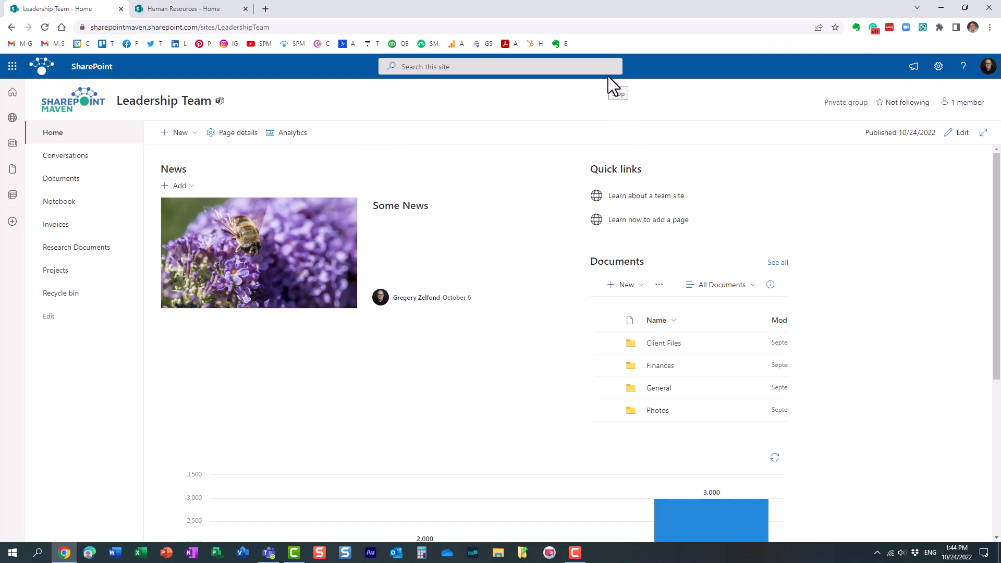